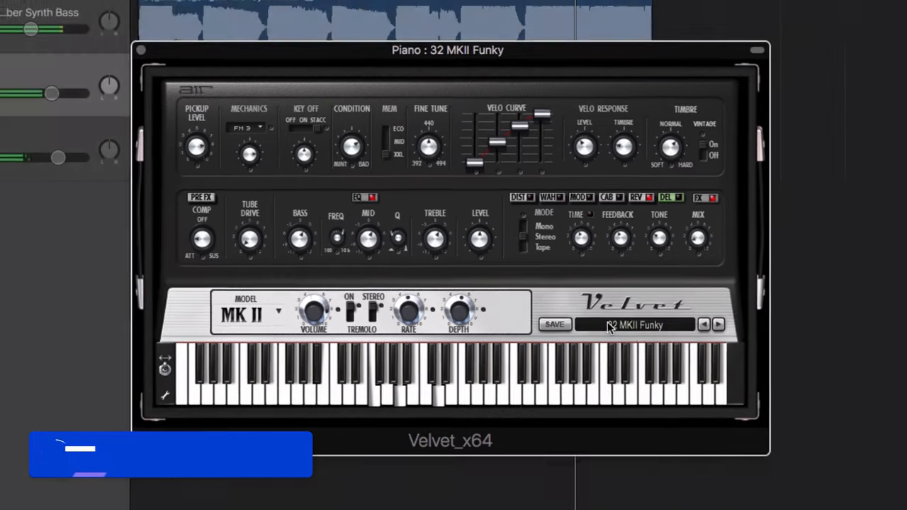
- Load the 34 MKI Hard Tine preset, then switch to 45 SC73 Perky from the SC73 model
click(638, 324)
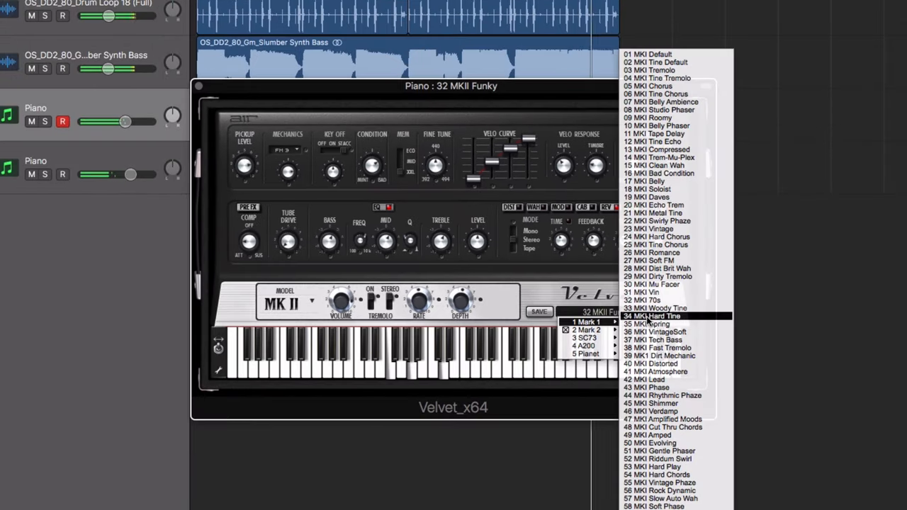
click(652, 316)
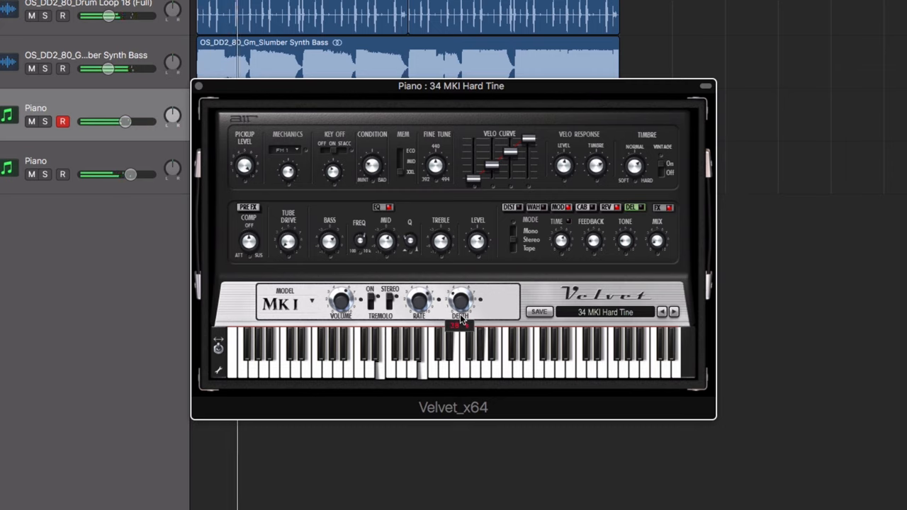
click(604, 312)
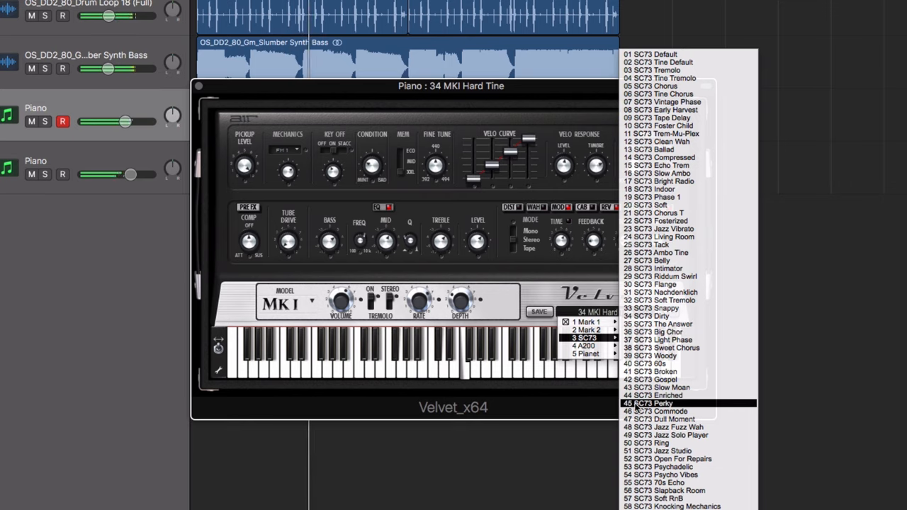
click(652, 402)
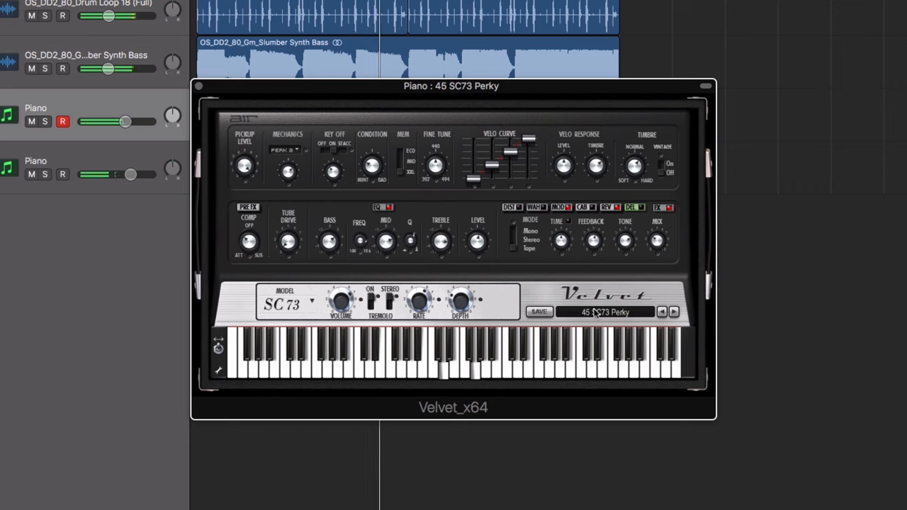
- Browse into the Planet model's collection and load one of its presets
click(607, 312)
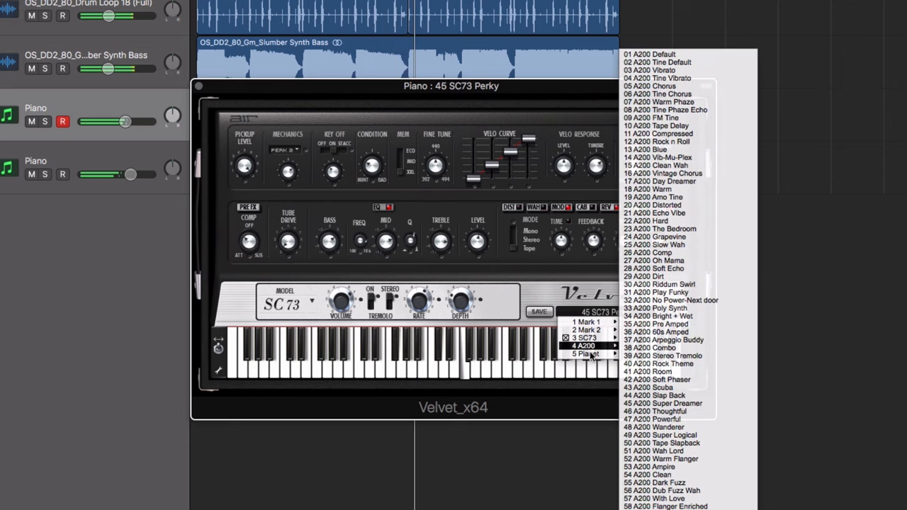
click(584, 354)
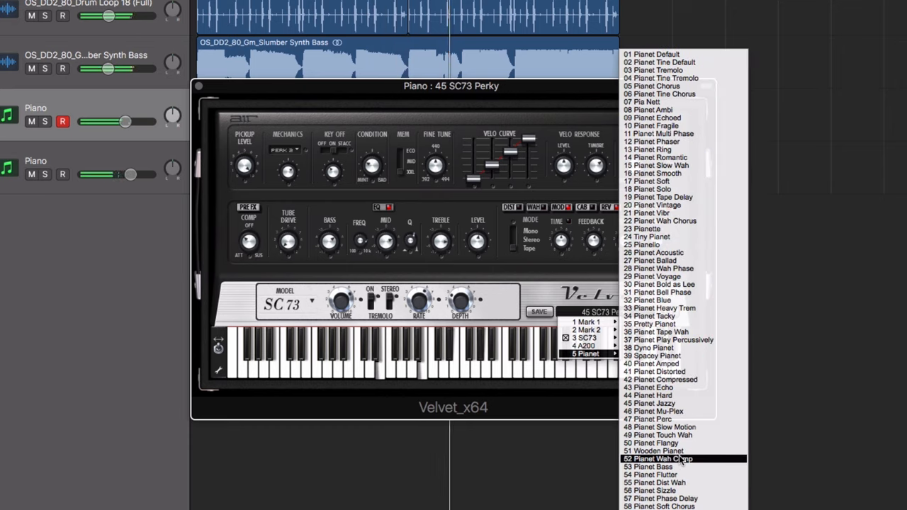
click(657, 460)
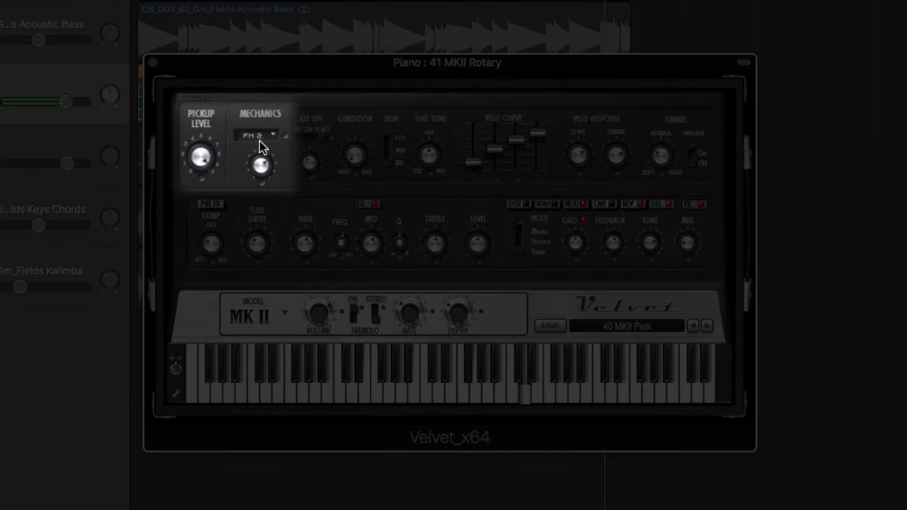
- Choose a different mechanical noise type and lower the pickup level slightly
click(255, 136)
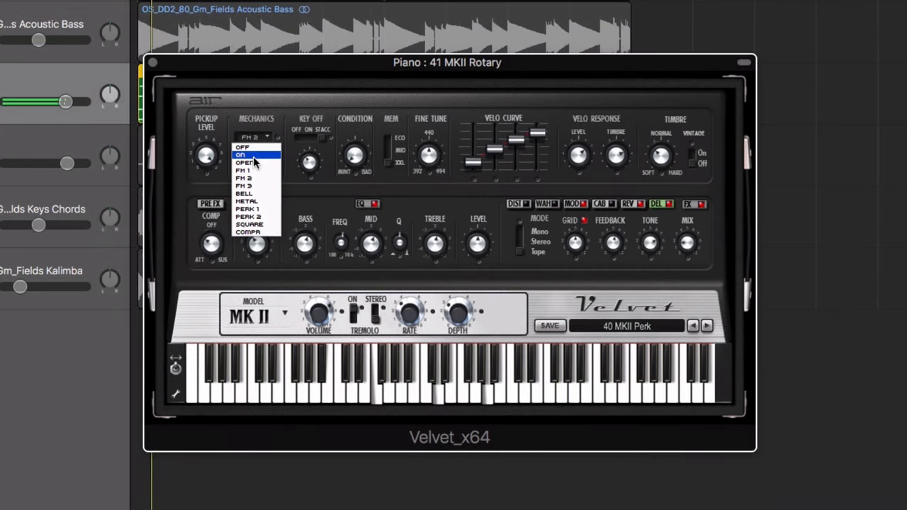
click(244, 193)
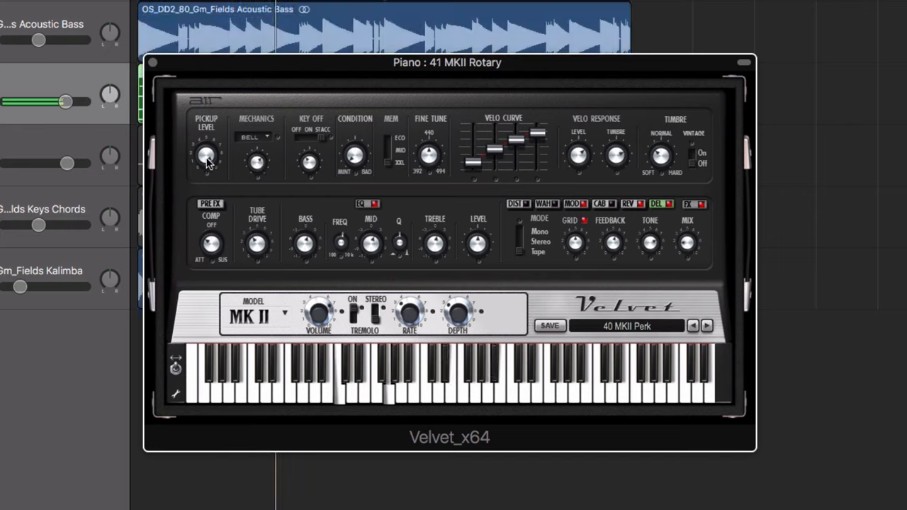
drag(207, 154, 207, 141)
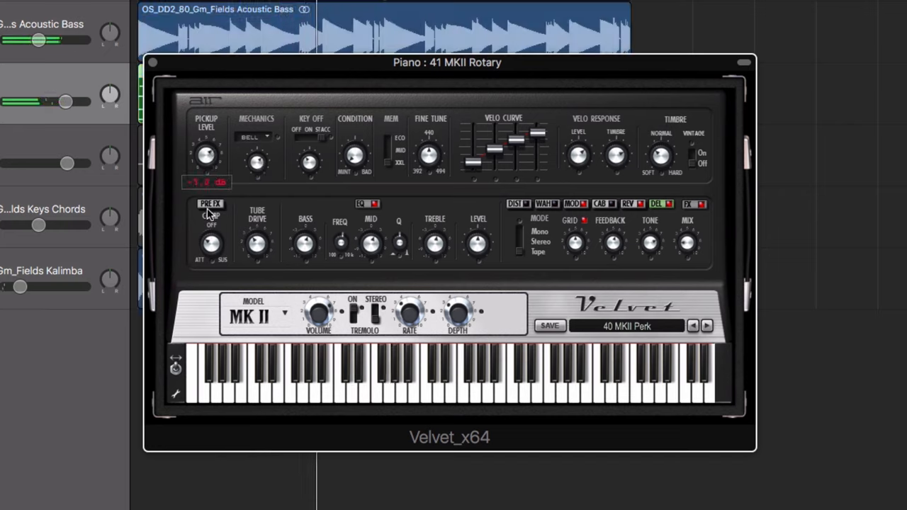
- Switch to another mechanical noise type and adjust its level
click(255, 136)
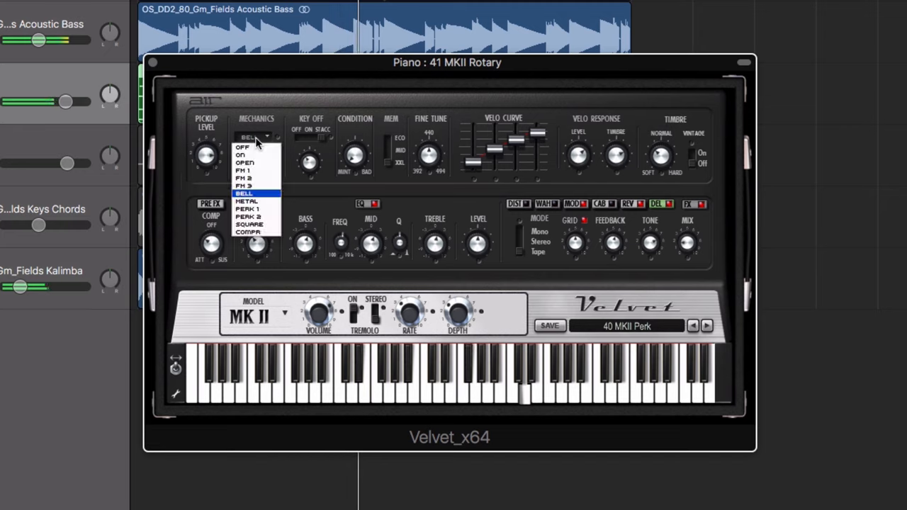
click(244, 162)
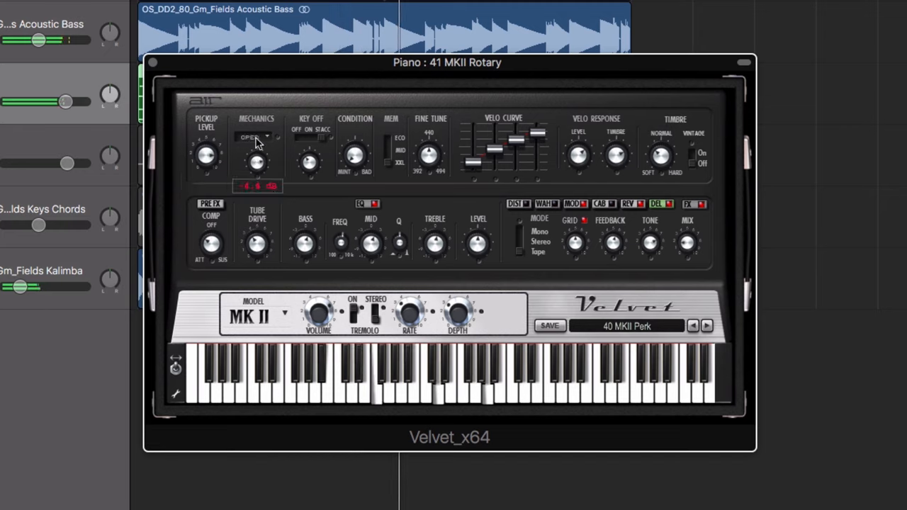
click(255, 136)
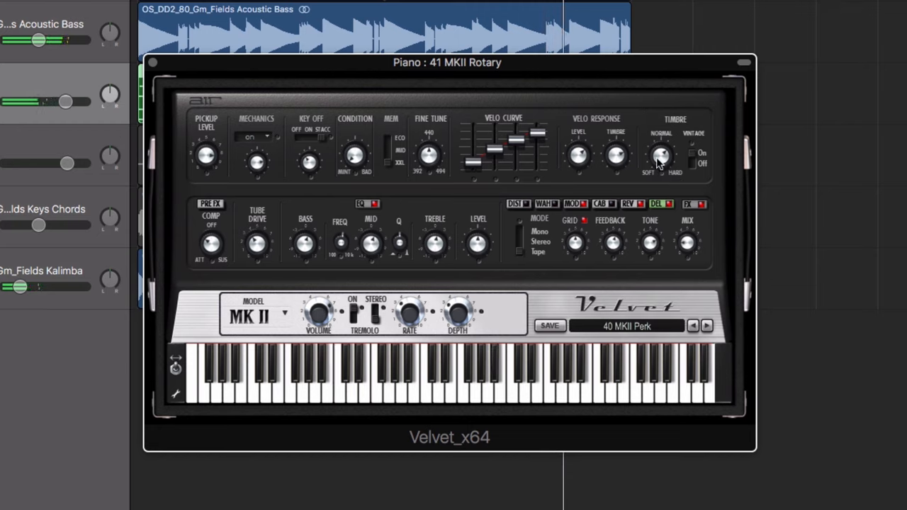
- Nudge the Timbre knob to change the piano's overall tone
drag(661, 155, 661, 149)
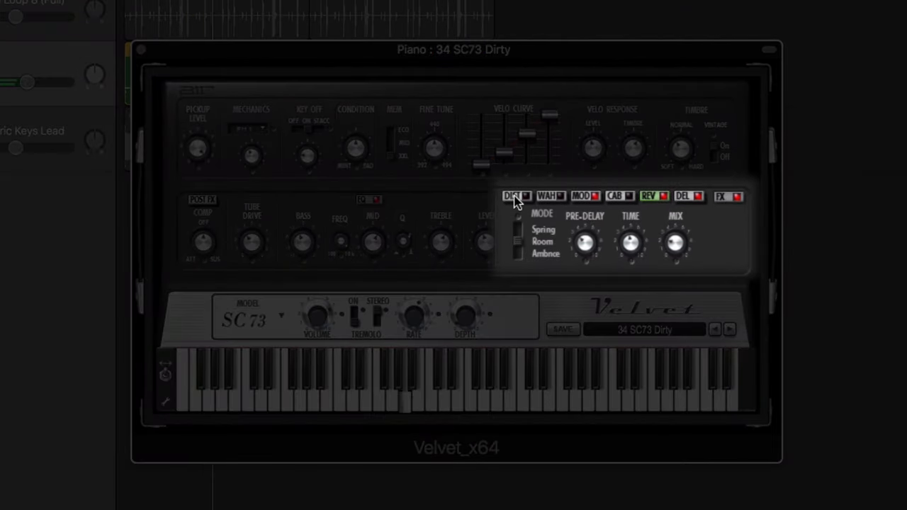
- Review the distortion effect settings, then show the wah effect's parameters
click(512, 196)
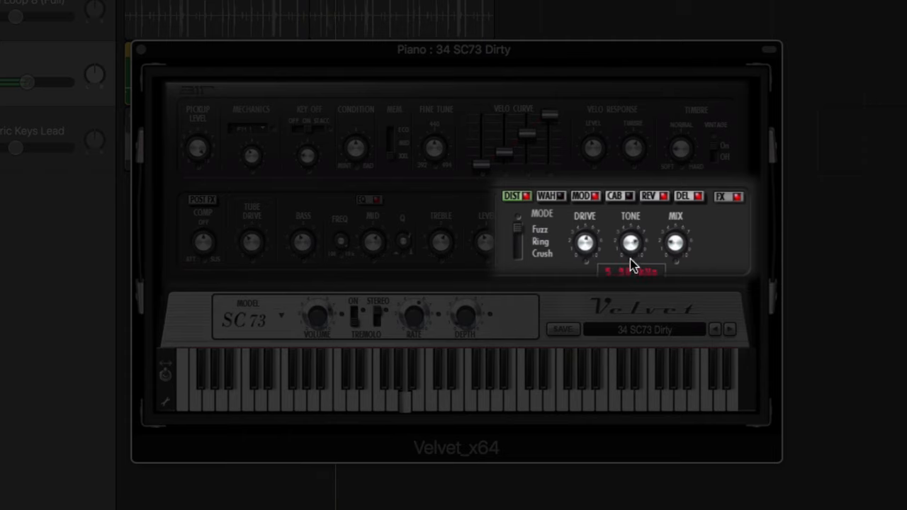
click(551, 197)
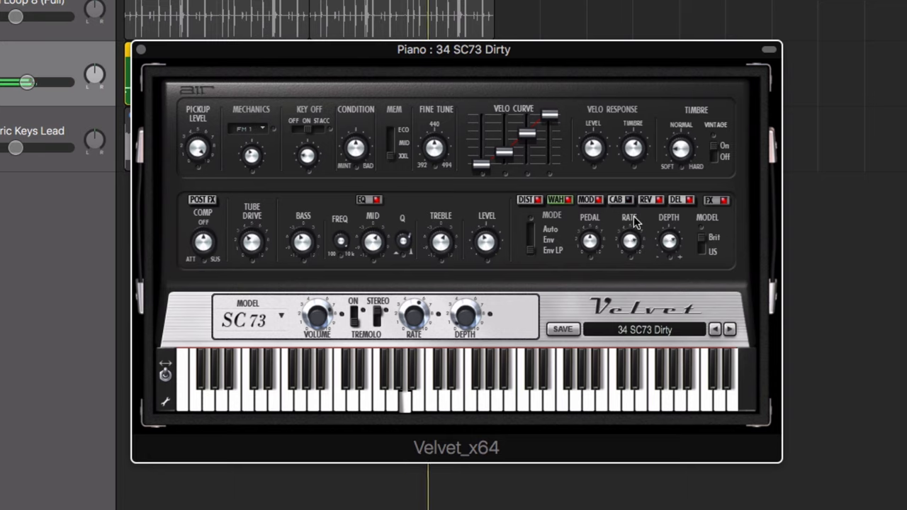
- Show the delay effect's settings on the 34 SC73 Dirty preset
click(676, 198)
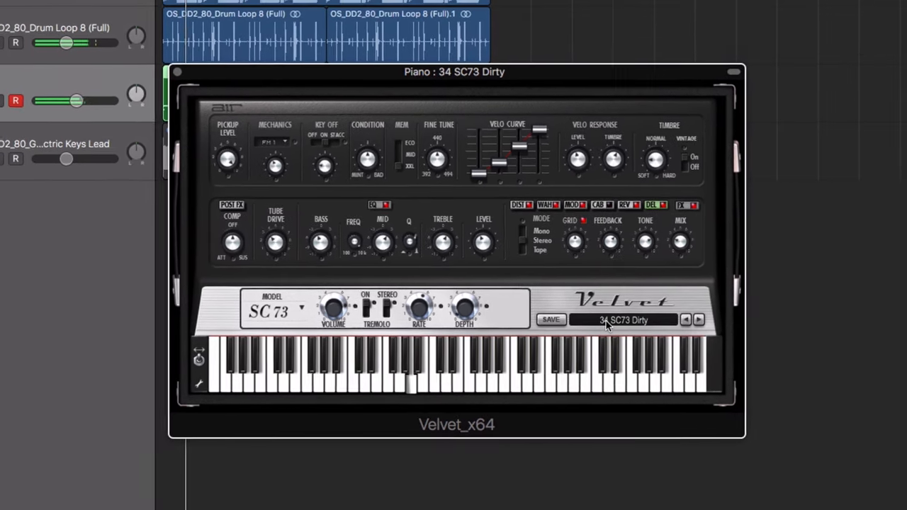
- Load 33 MKII Hard Flange, then browse on through 54 A200 Clean toward 16 Planet Smooth
click(622, 320)
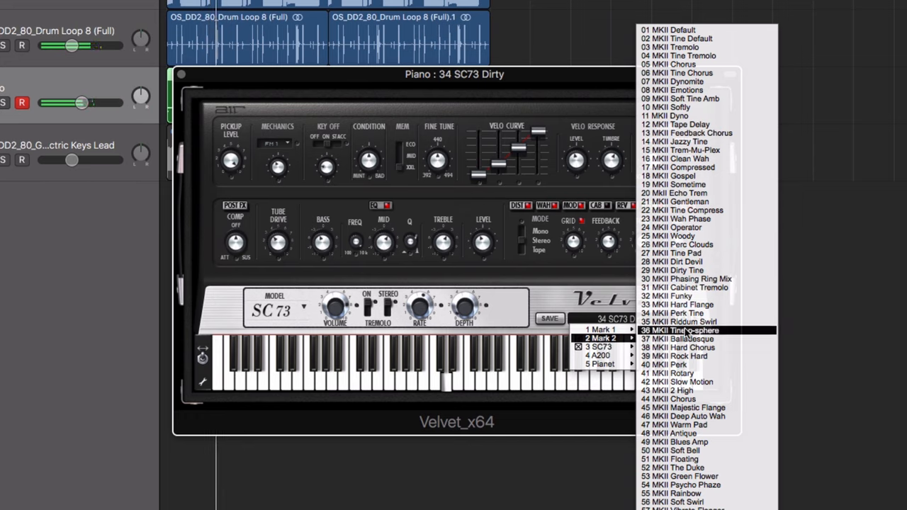
click(676, 303)
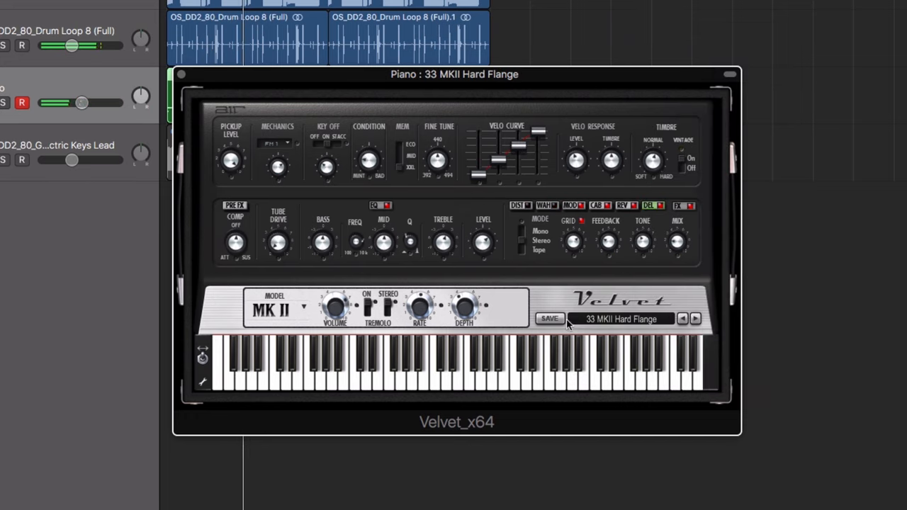
click(620, 318)
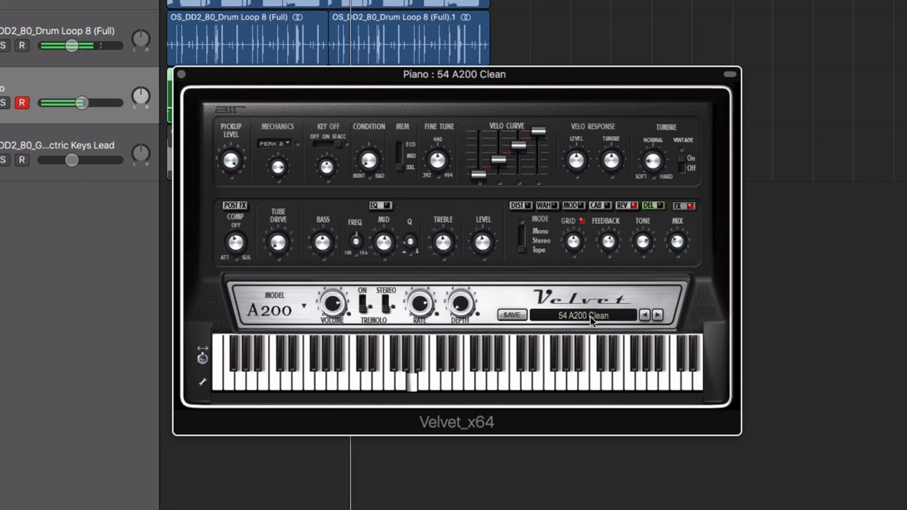
click(584, 315)
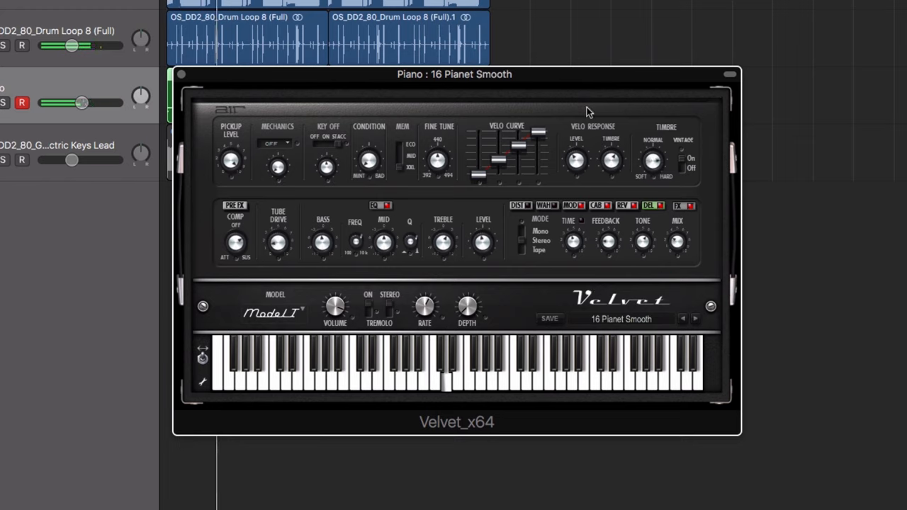
- Reshape the velocity curve and set the mechanical noise type to PERK 3
drag(482, 153, 482, 168)
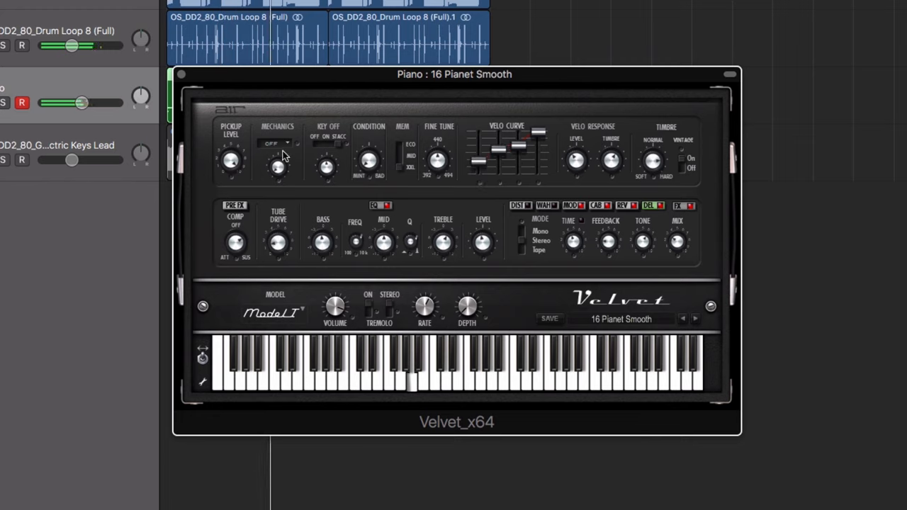
click(276, 143)
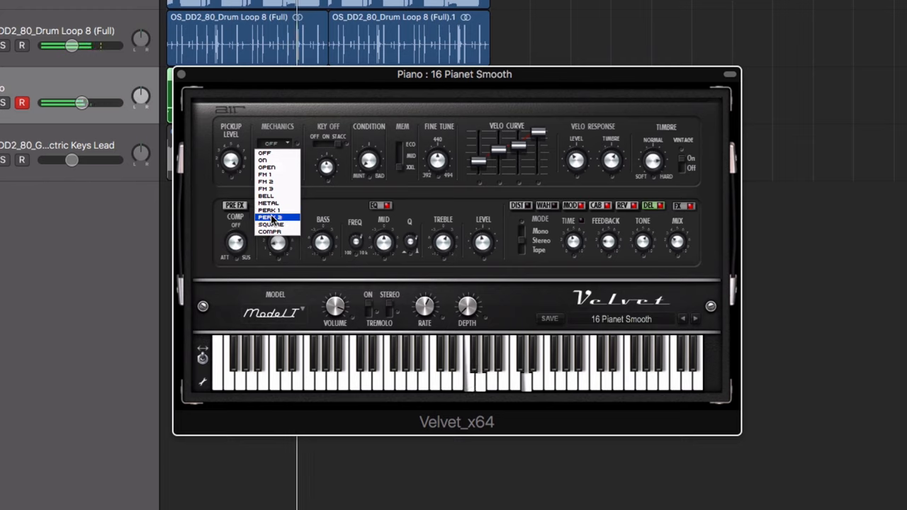
click(272, 215)
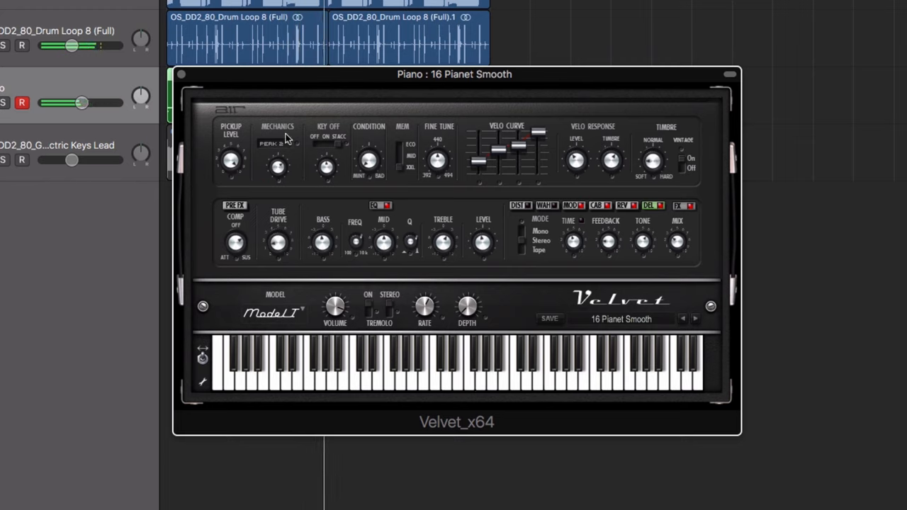